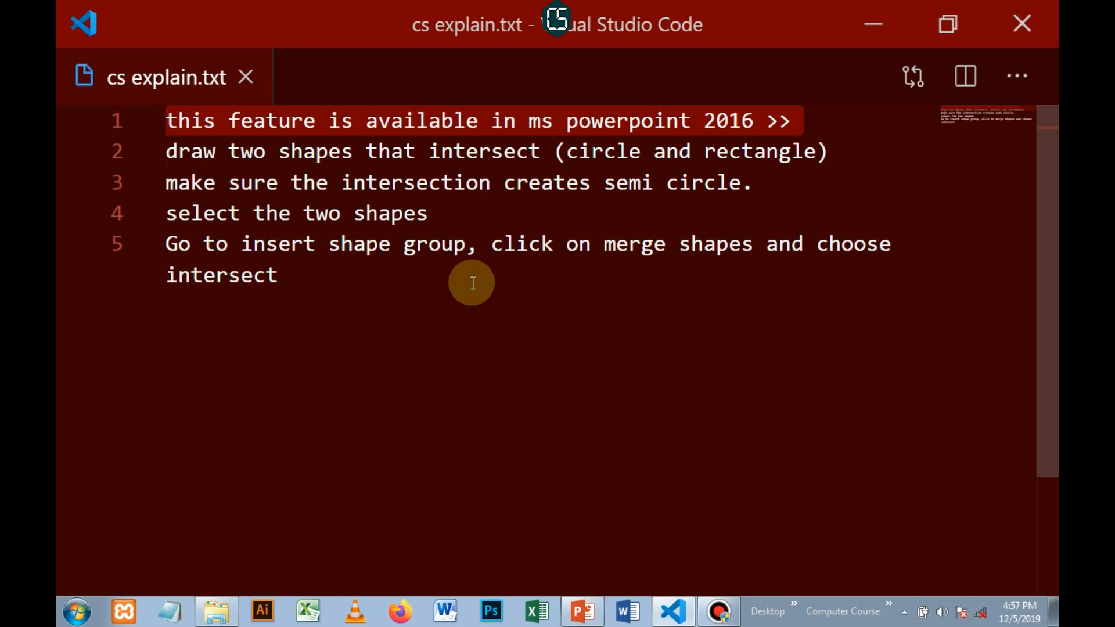
Mark a word in the notes, then bring the PowerPoint presentation to the front.
double_click(474, 150)
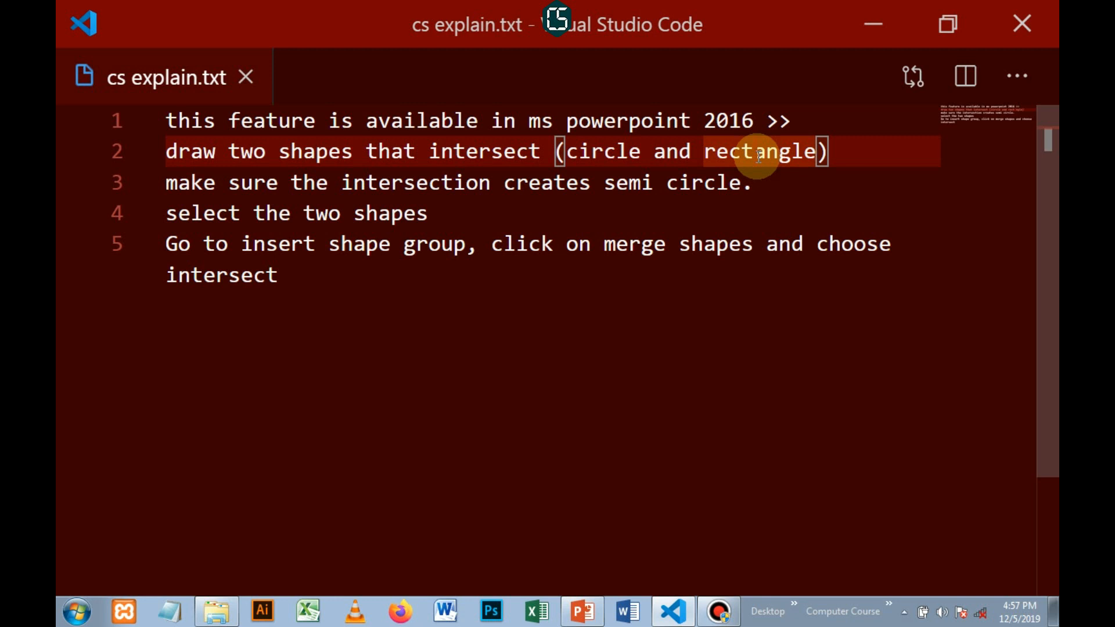
mouse_move(463, 185)
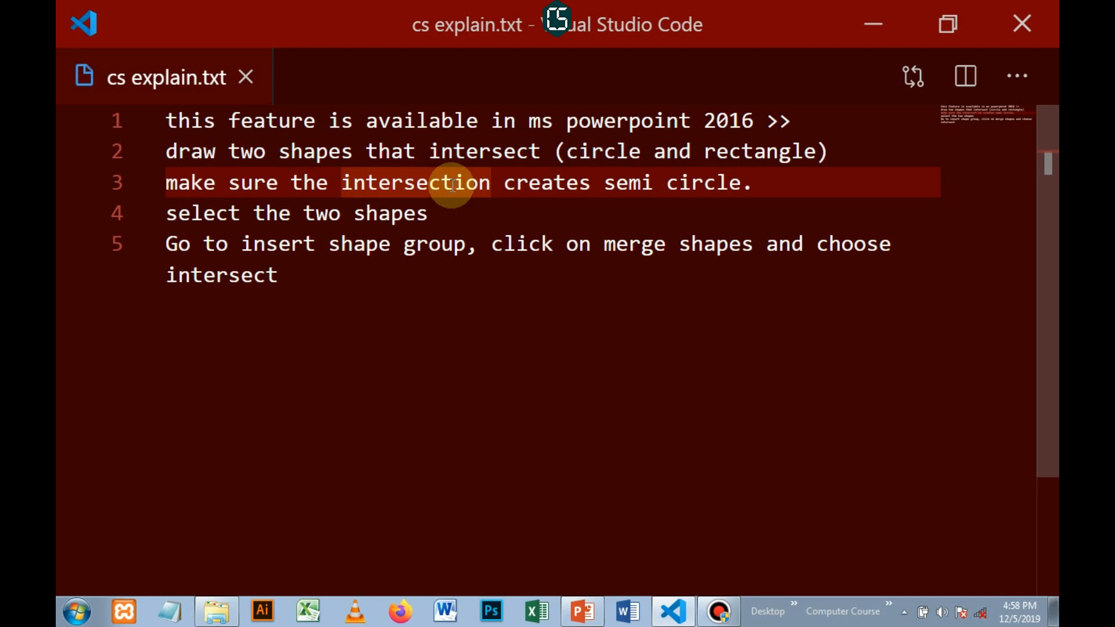
mouse_move(284, 221)
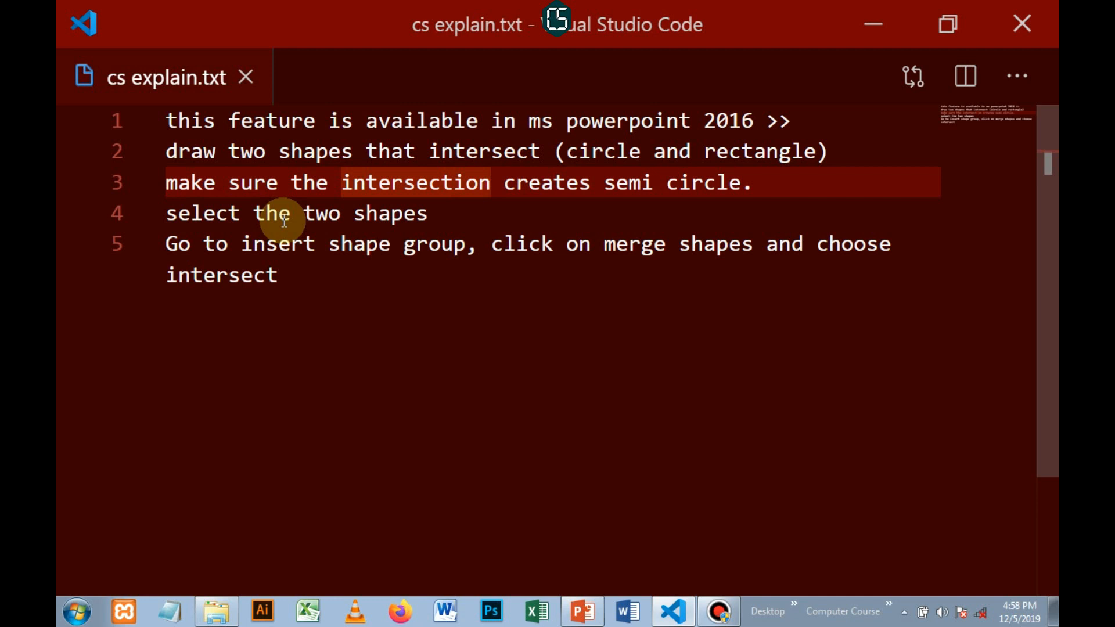
mouse_move(430, 343)
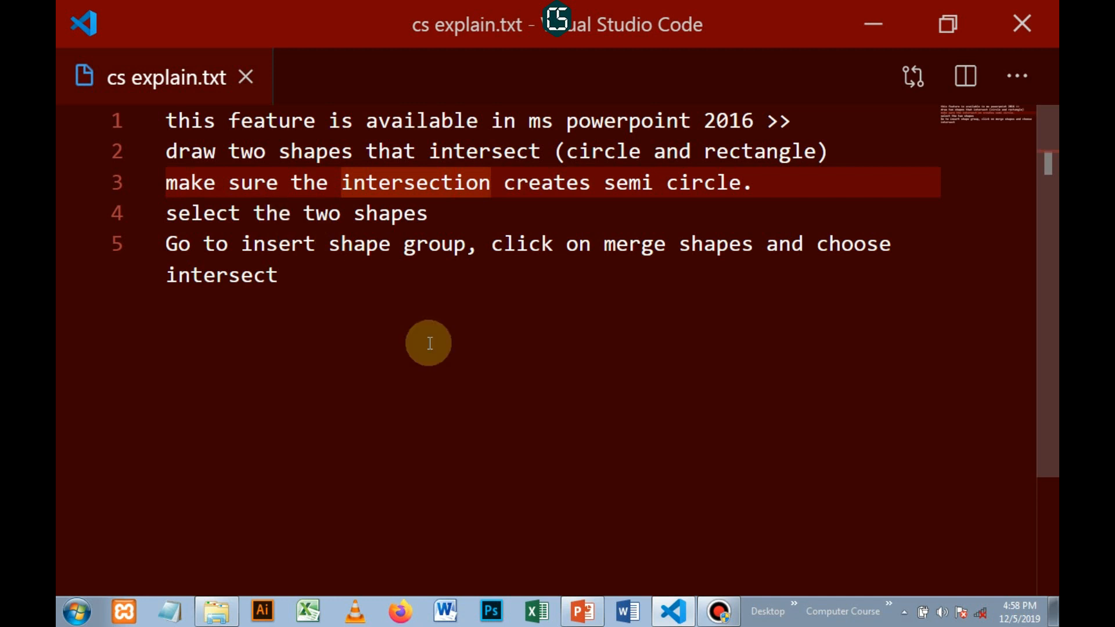
click(584, 612)
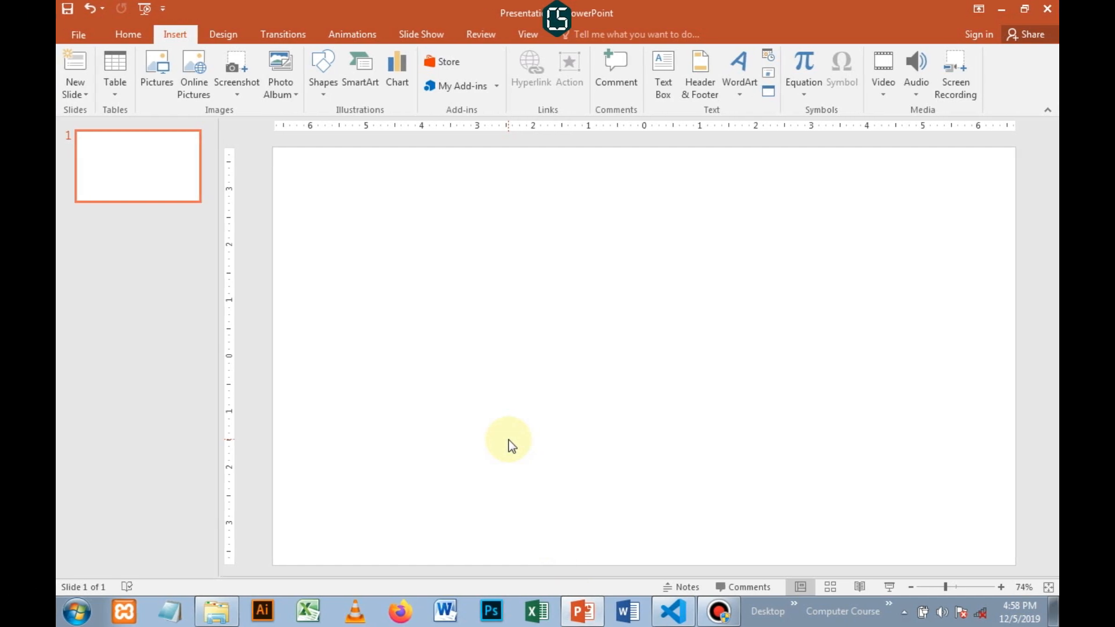
mouse_move(324, 87)
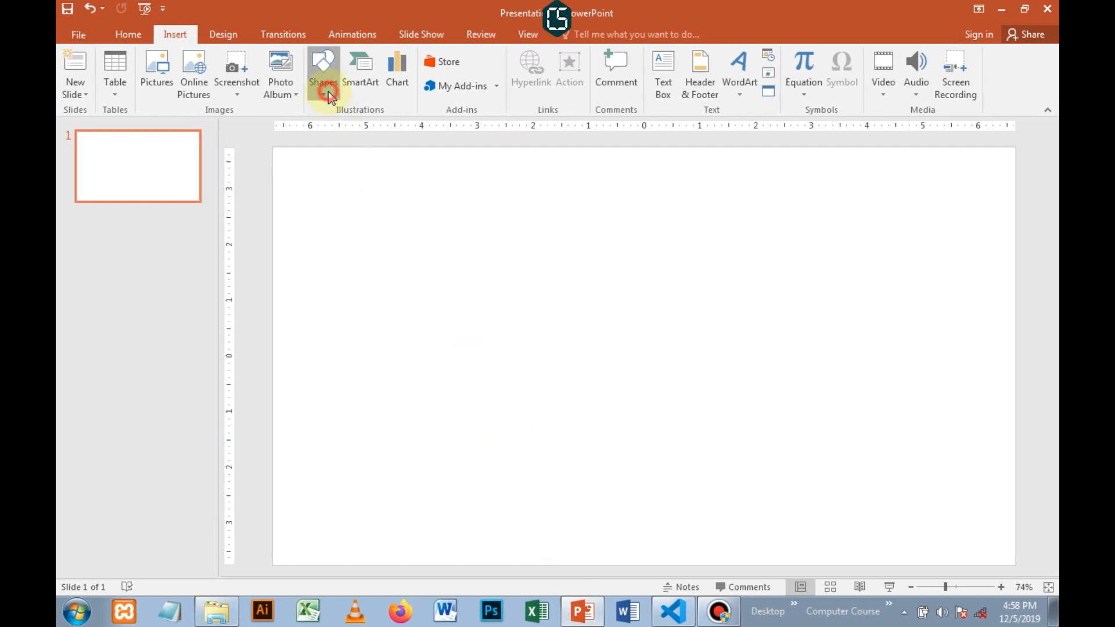
Draw a large circle on the blank slide from Insert > Shapes > Oval.
click(323, 60)
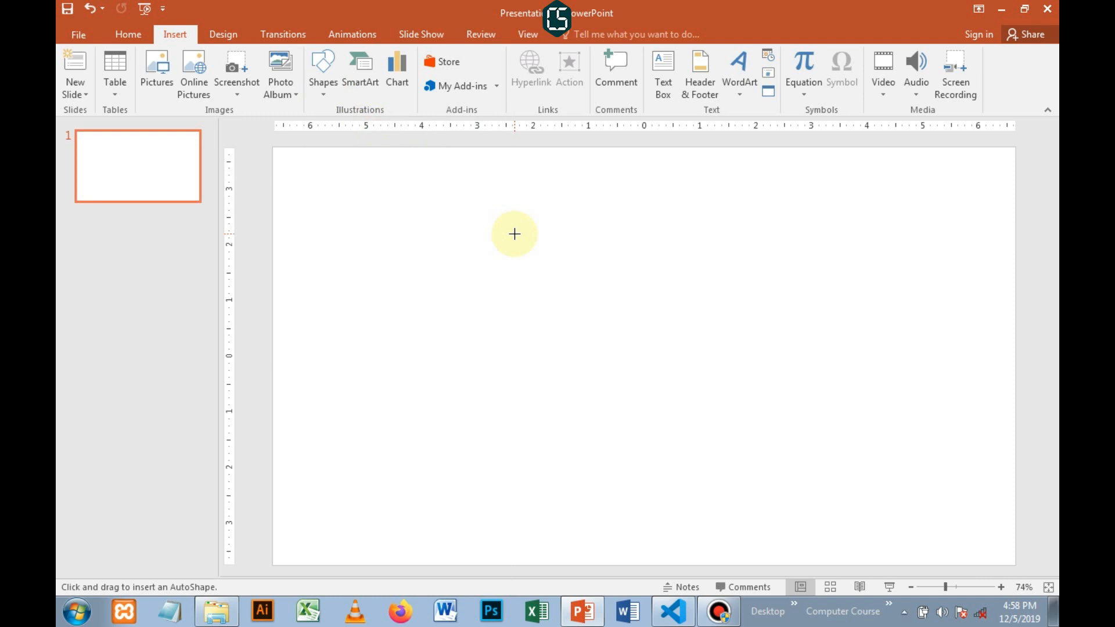
drag(515, 234, 764, 429)
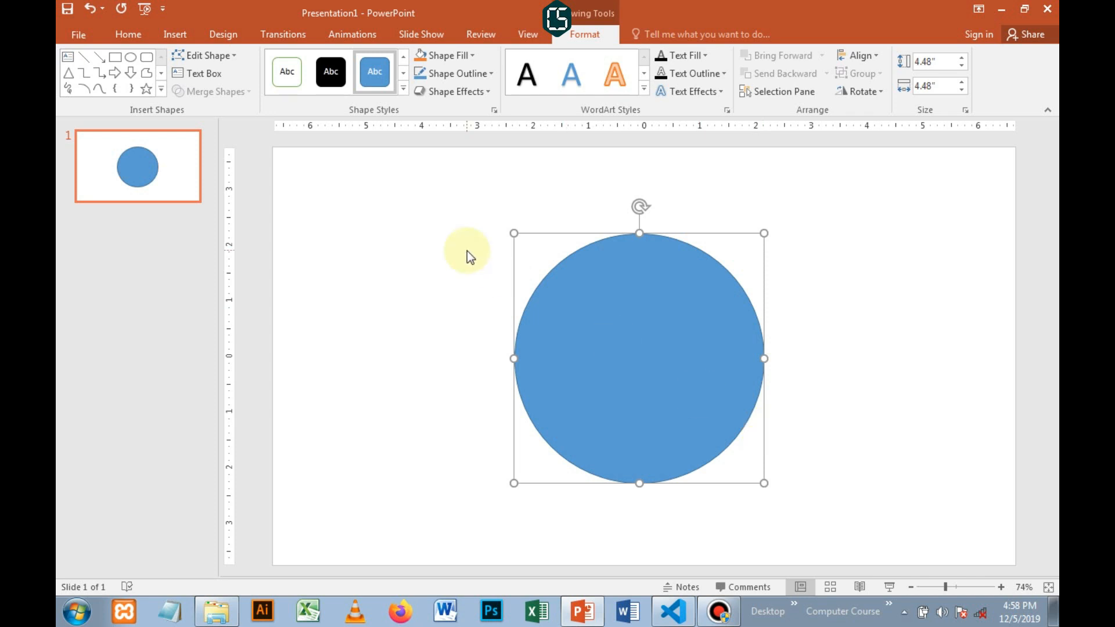
click(174, 34)
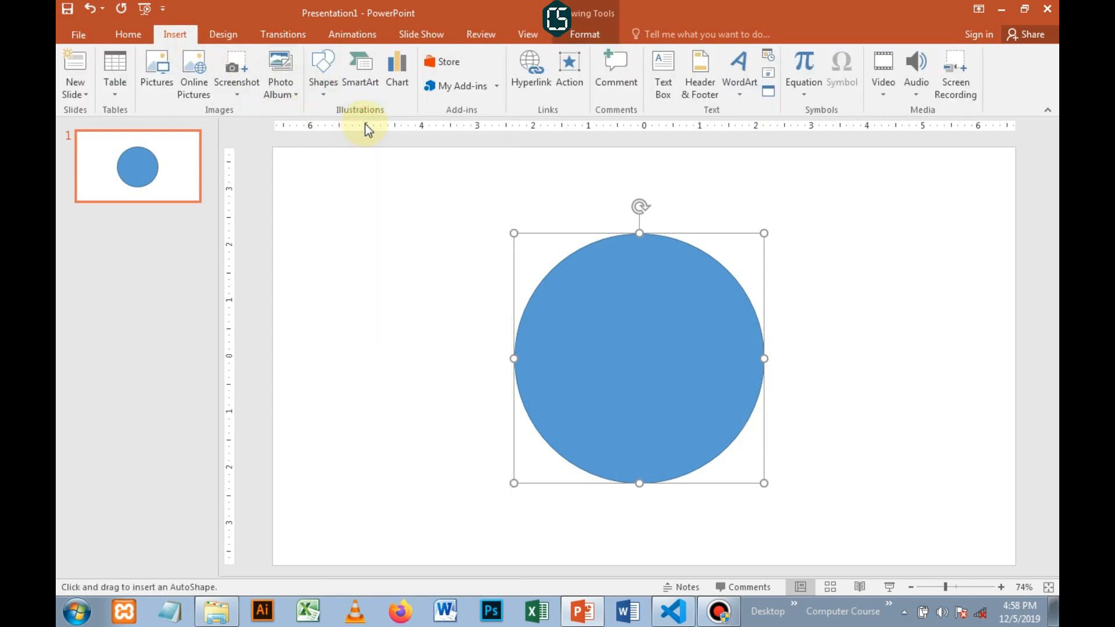
mouse_move(514, 232)
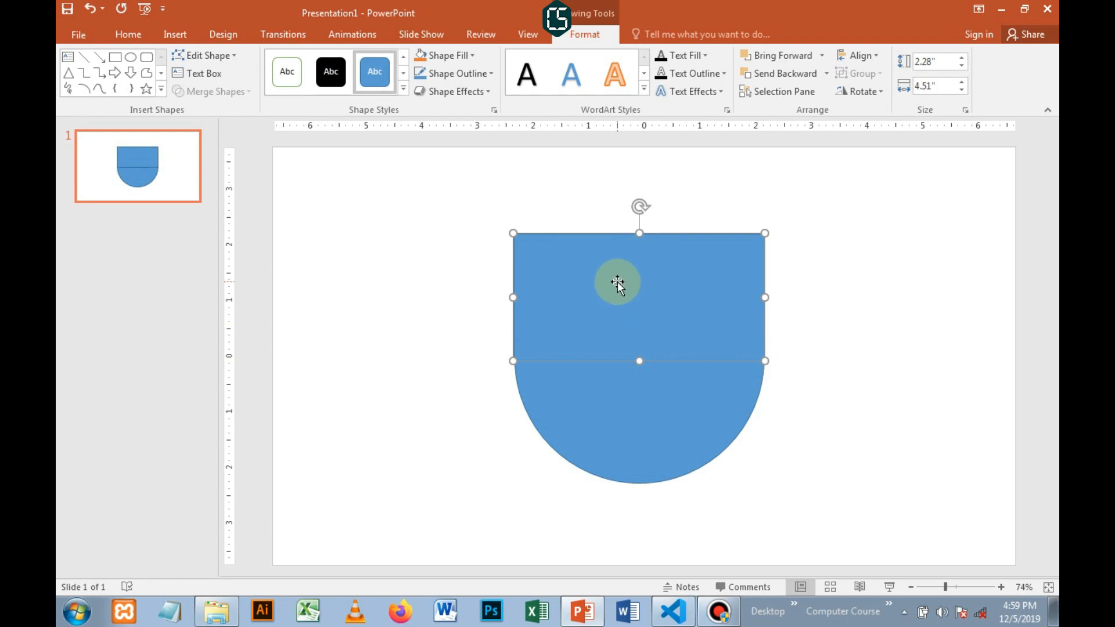
mouse_move(628, 406)
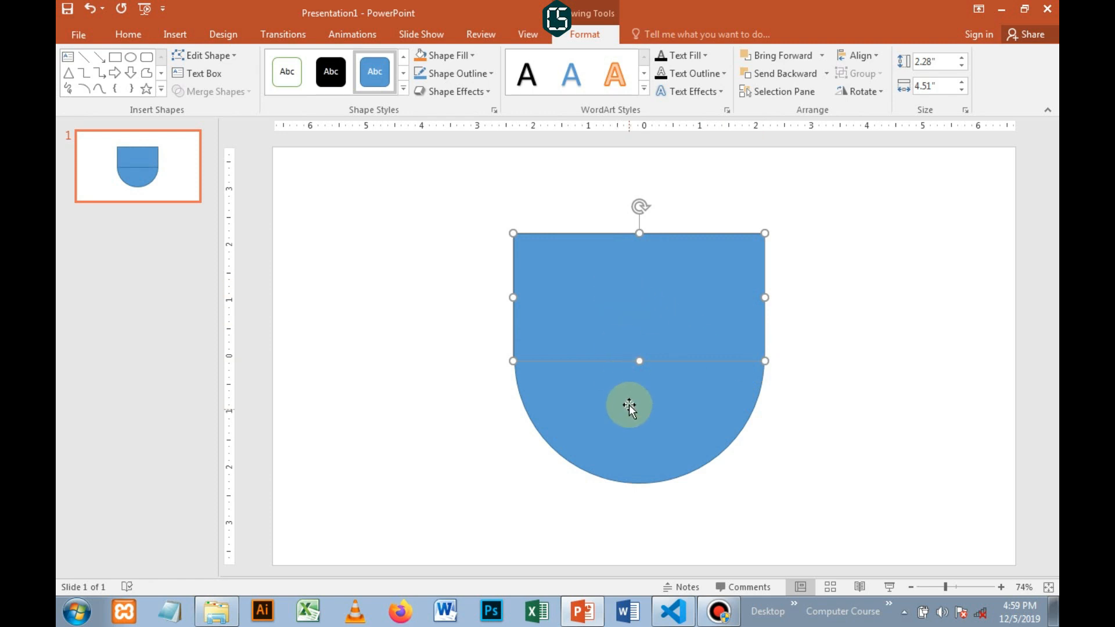
Select the circle together with the rectangle covering its top half.
click(778, 92)
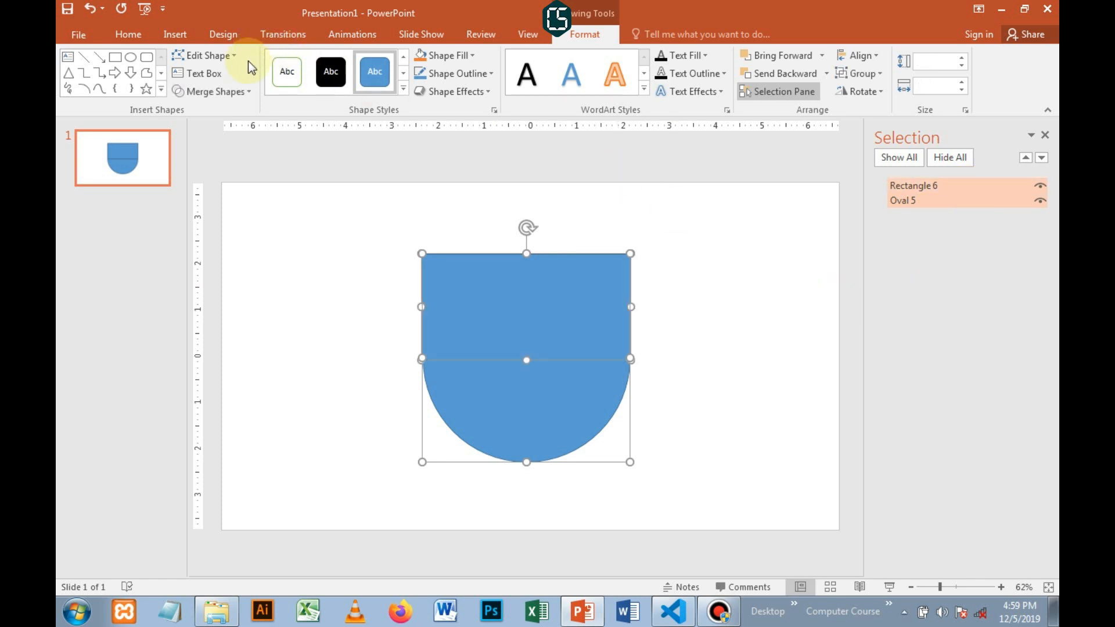
Intersect the circle and rectangle via Merge Shapes so only the semicircle remains.
click(213, 92)
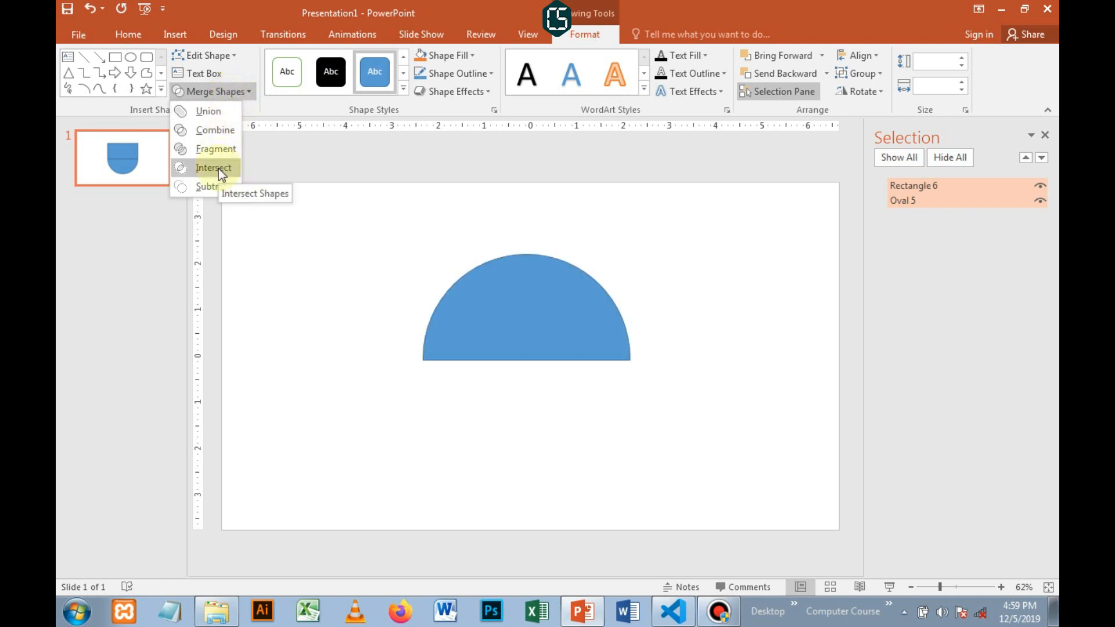
click(214, 167)
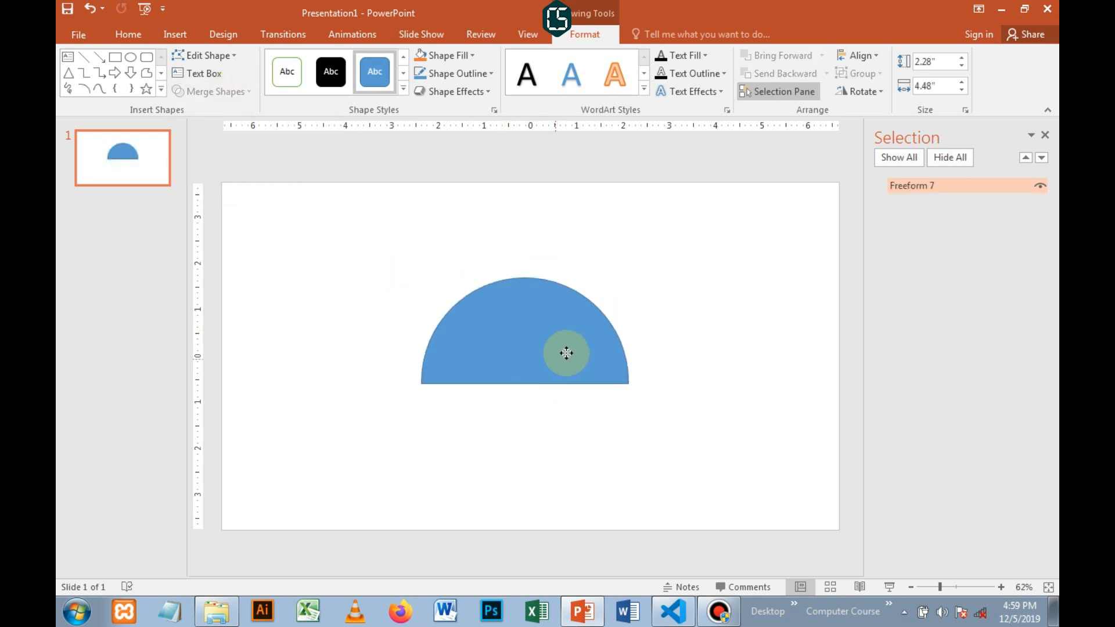